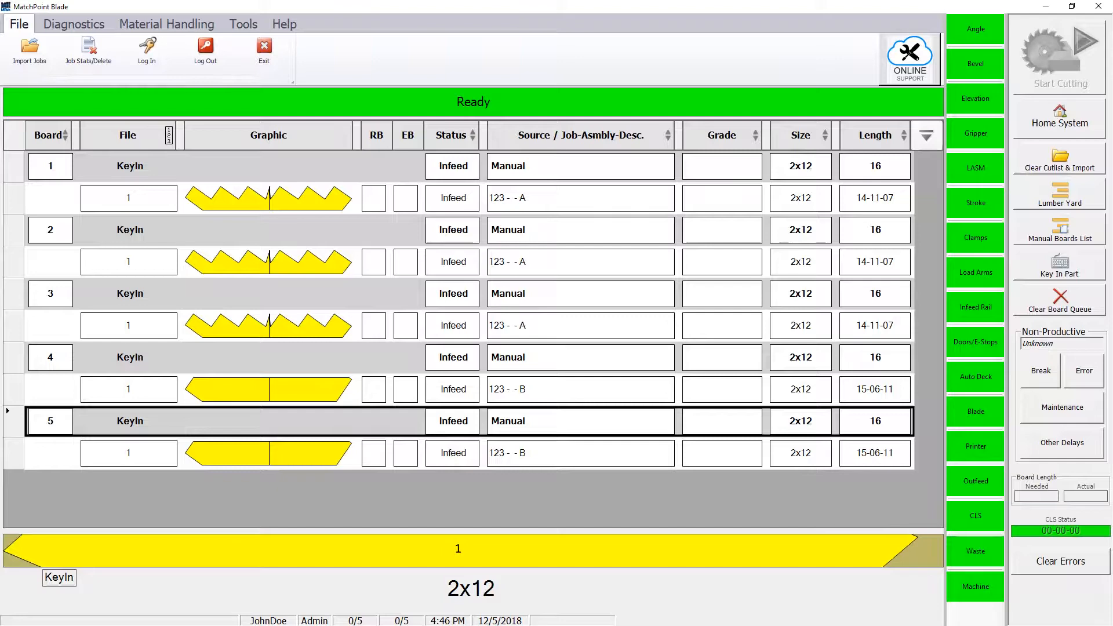
Step: Clear the board queue so no boards remain in the cut list
click(1058, 291)
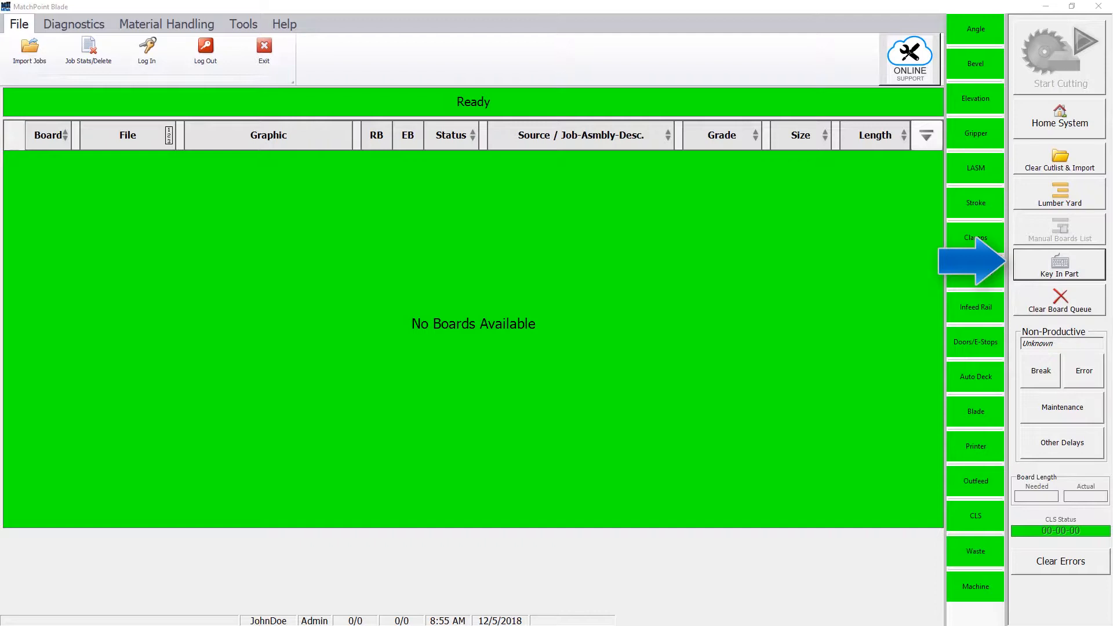
Step: Key in a stair part with job number 123, description A and stringer quantity 3
click(1059, 264)
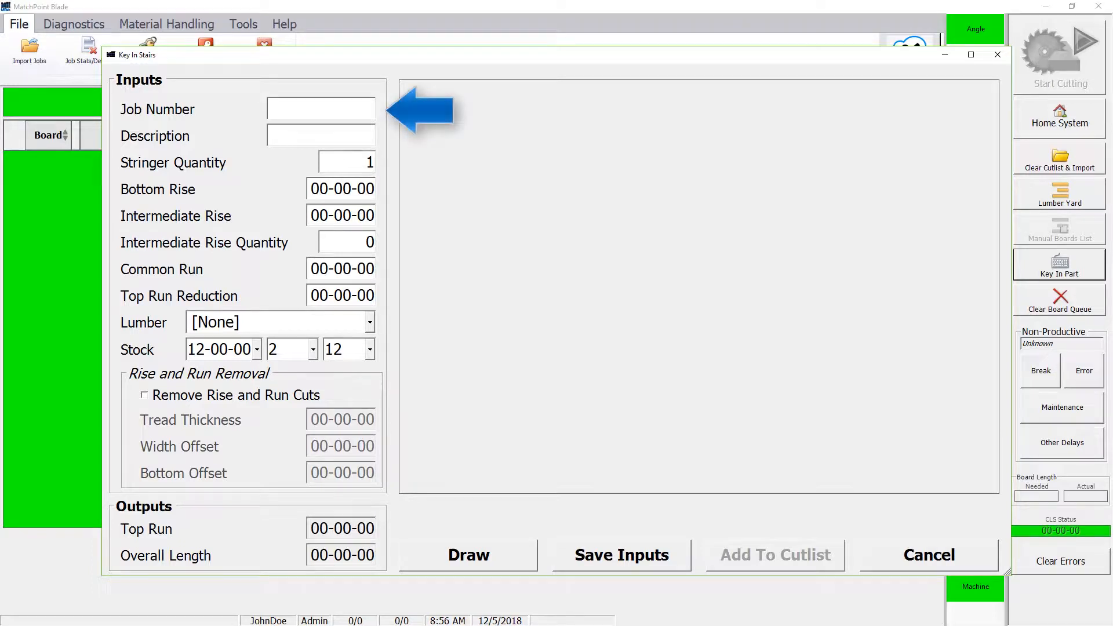
text(123)
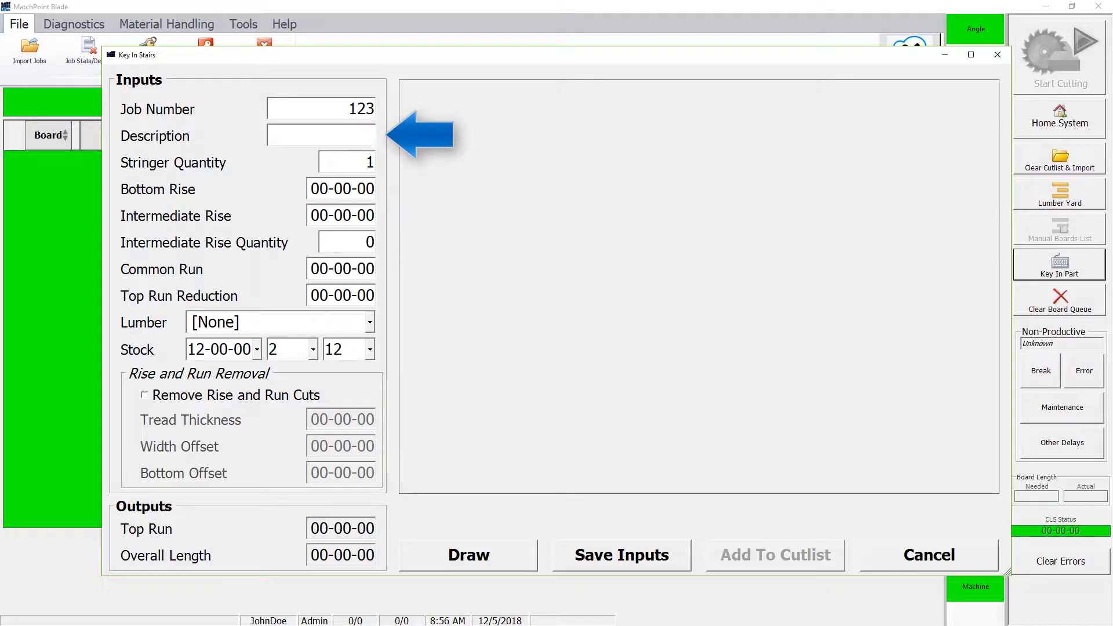
text(A)
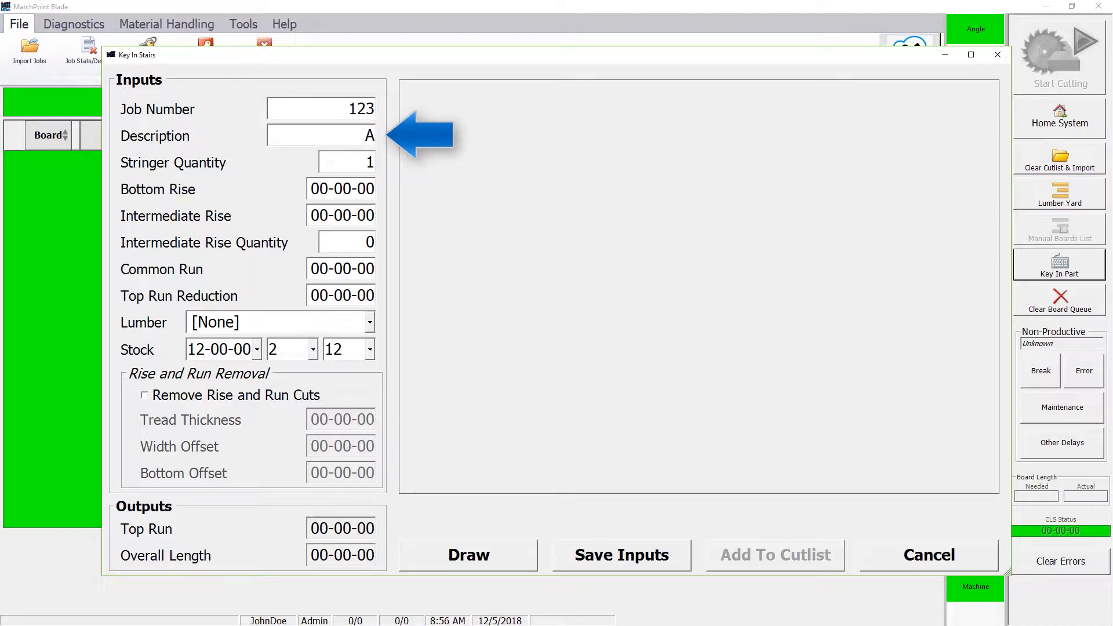
click(467, 554)
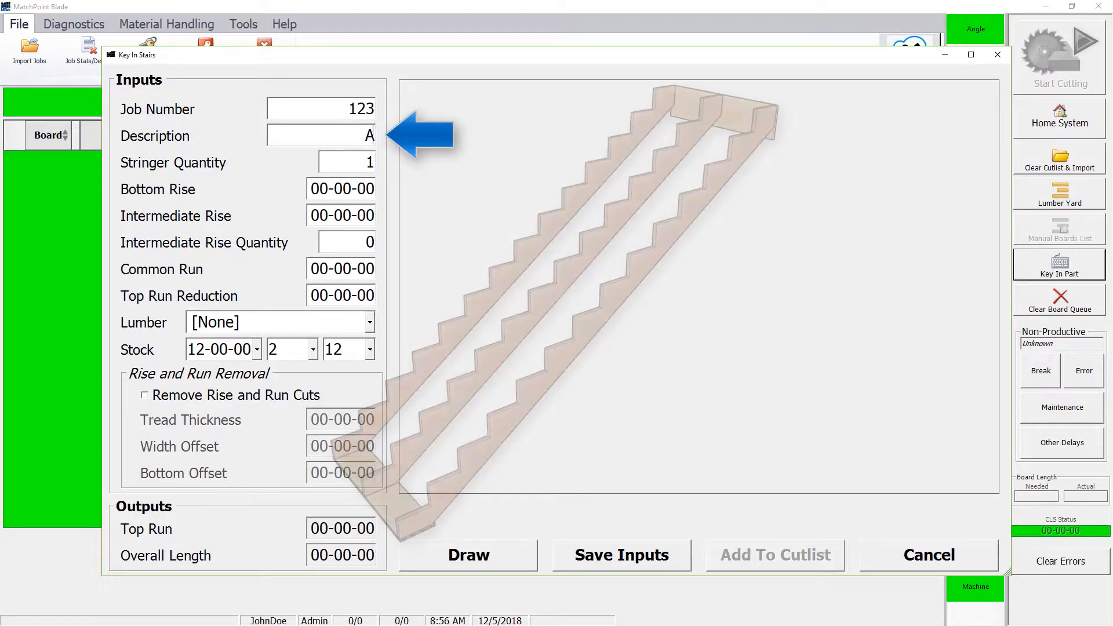
click(468, 554)
text(3)
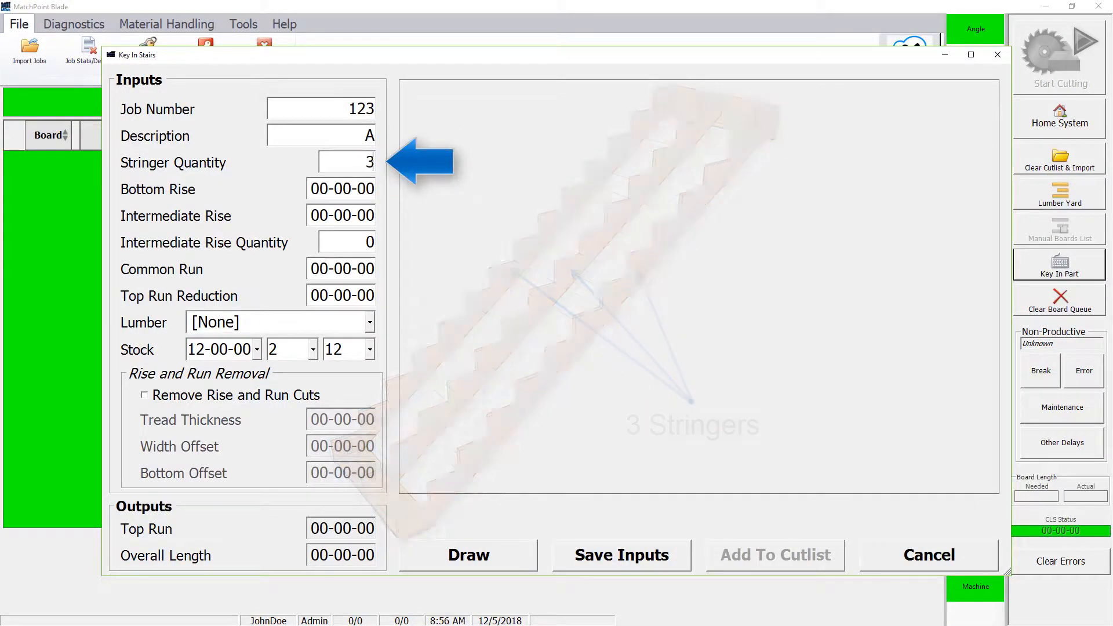
click(467, 554)
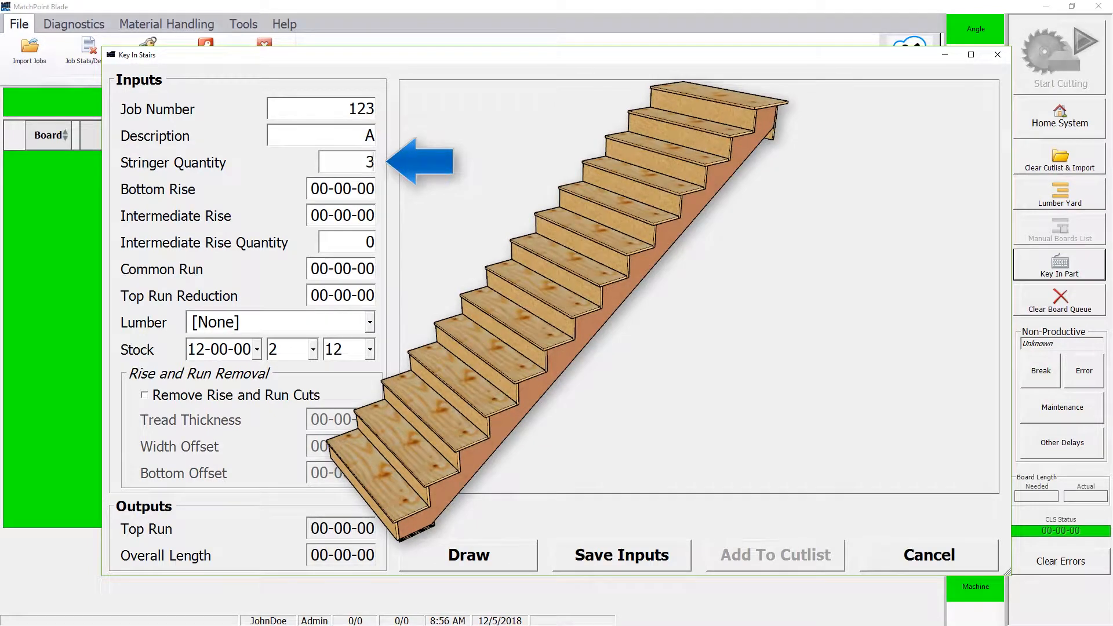
click(467, 556)
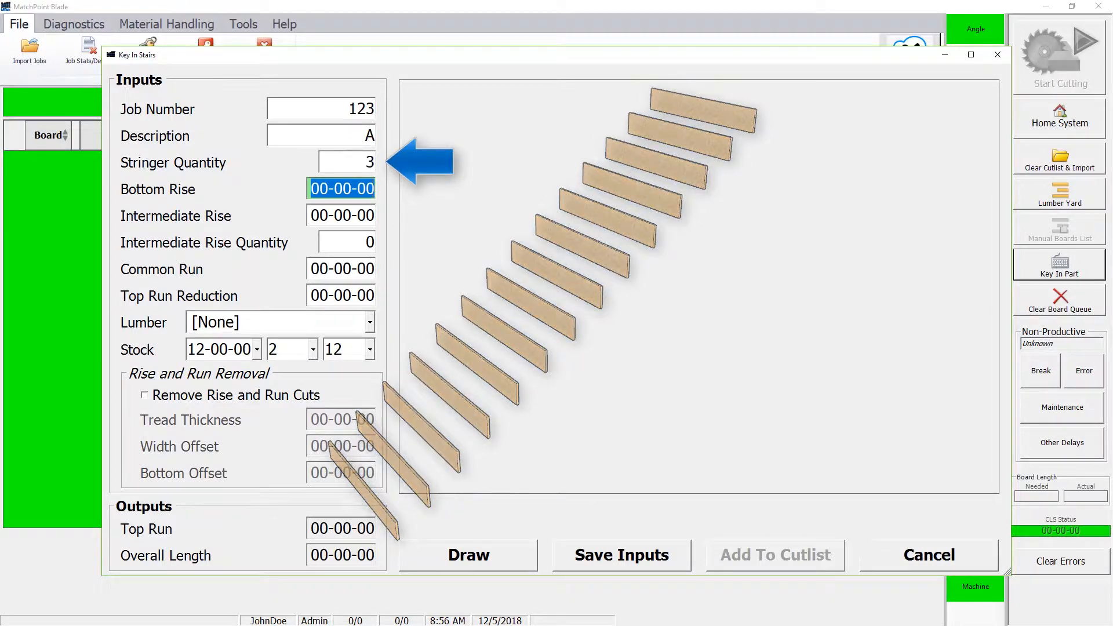
Step: Enter bottom rise 0-6-8, intermediate rise 0-7-8 and intermediate rise quantity 13
click(467, 555)
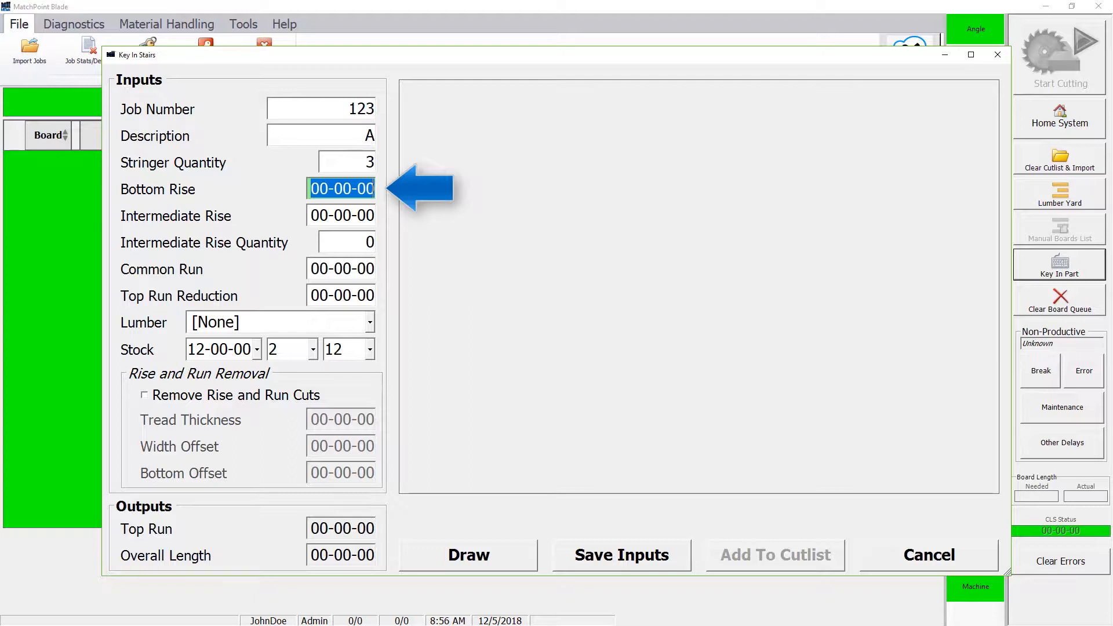
text(0-6-8)
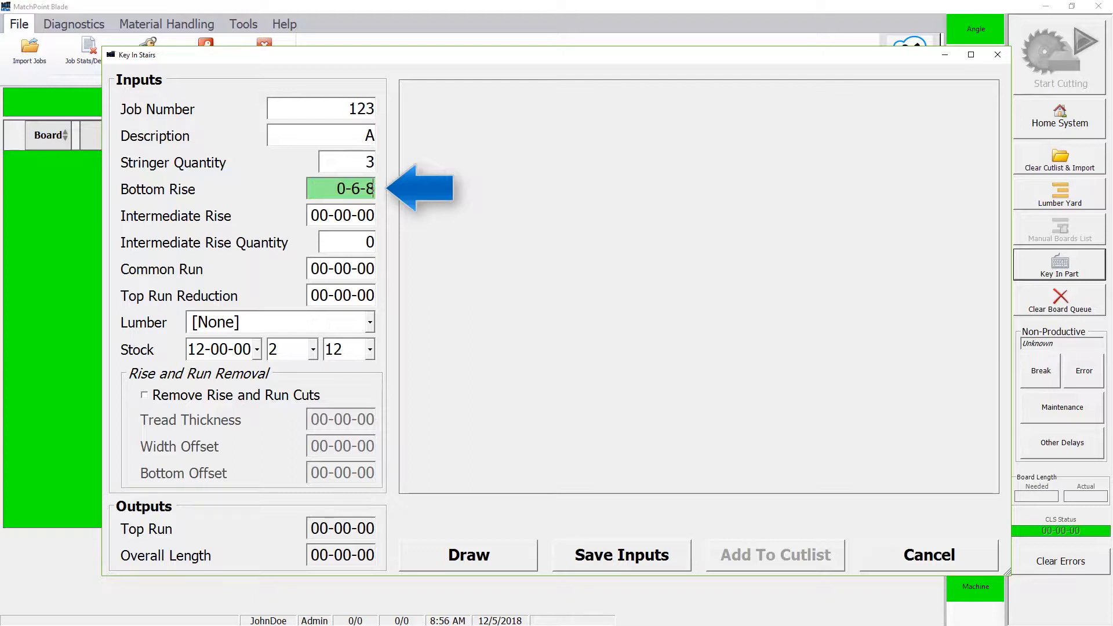
key(Tab)
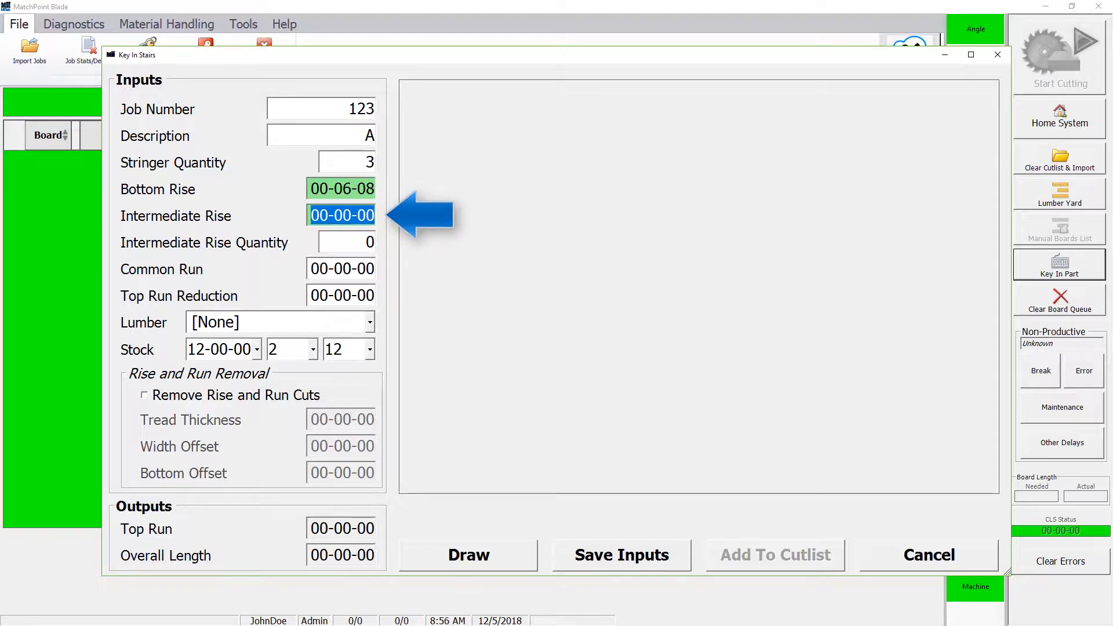
text(0-7-8)
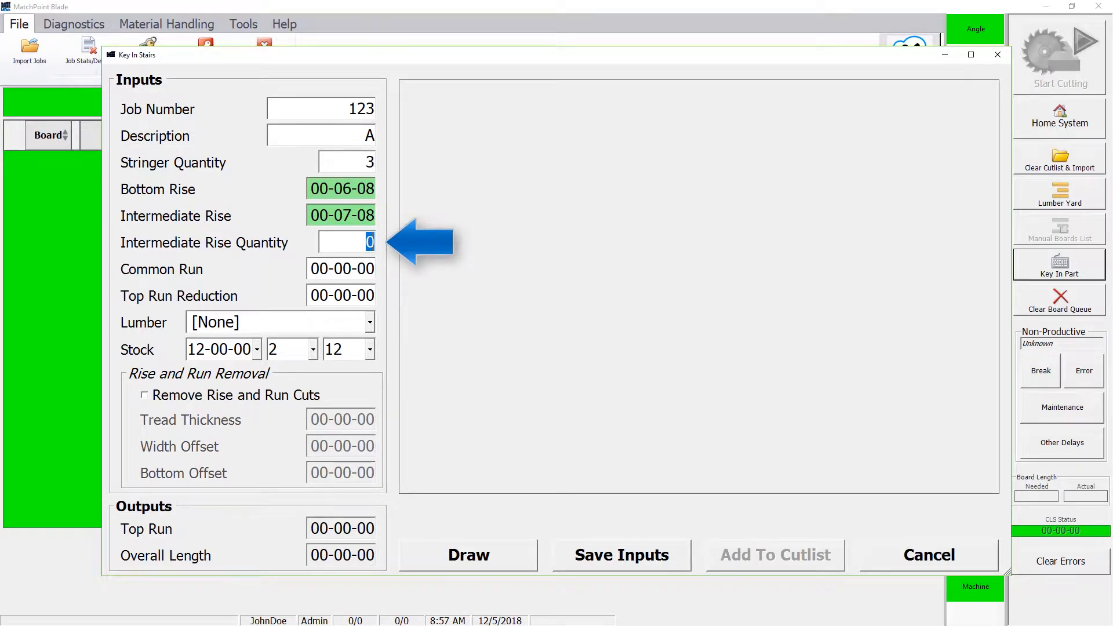
text(13)
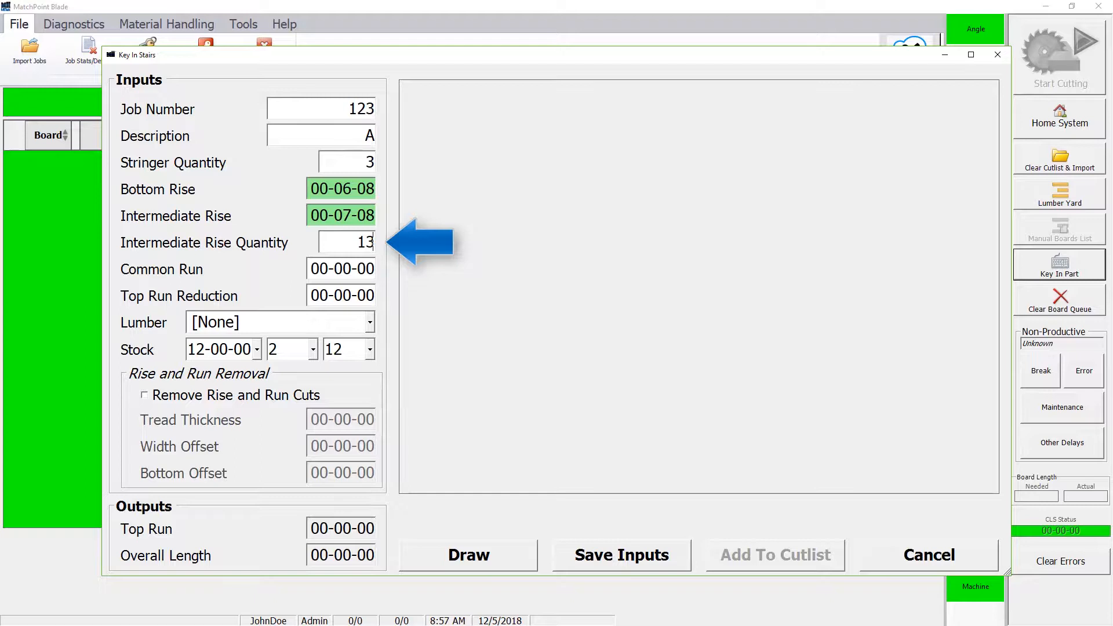
click(467, 554)
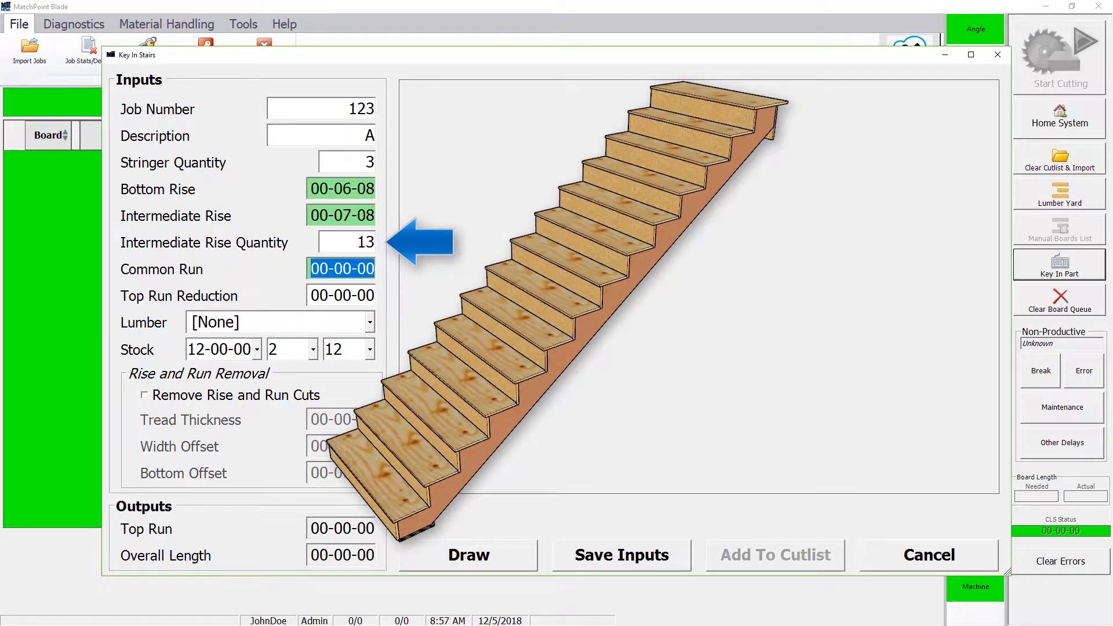
Step: Enter common run 0-10-8 and top run reduction 0-0-12 for the 123-A stringer
click(467, 555)
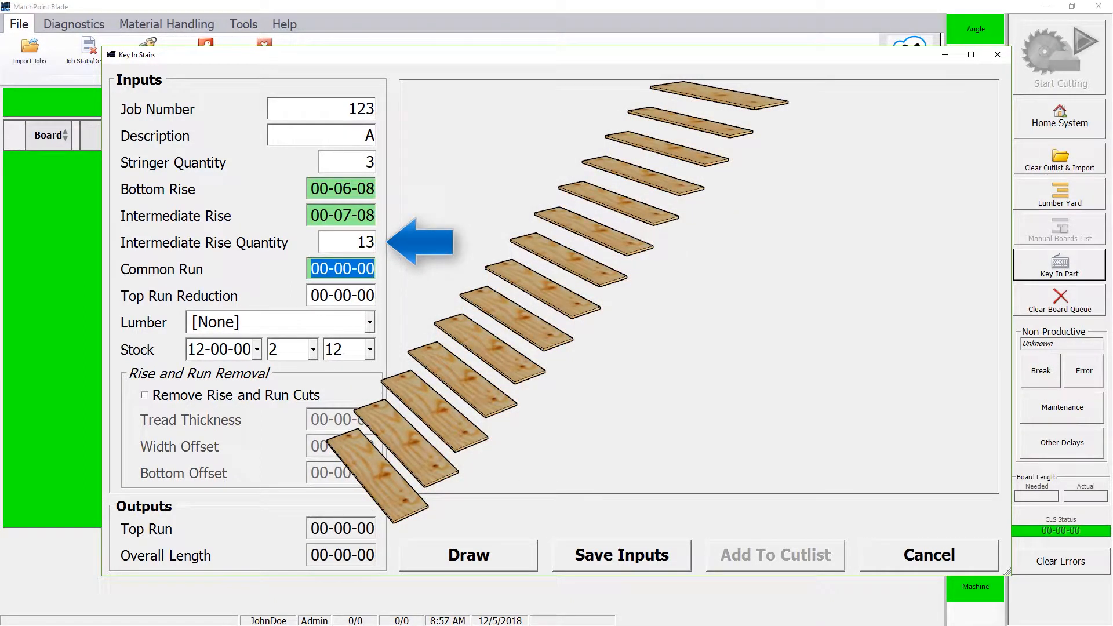
click(468, 556)
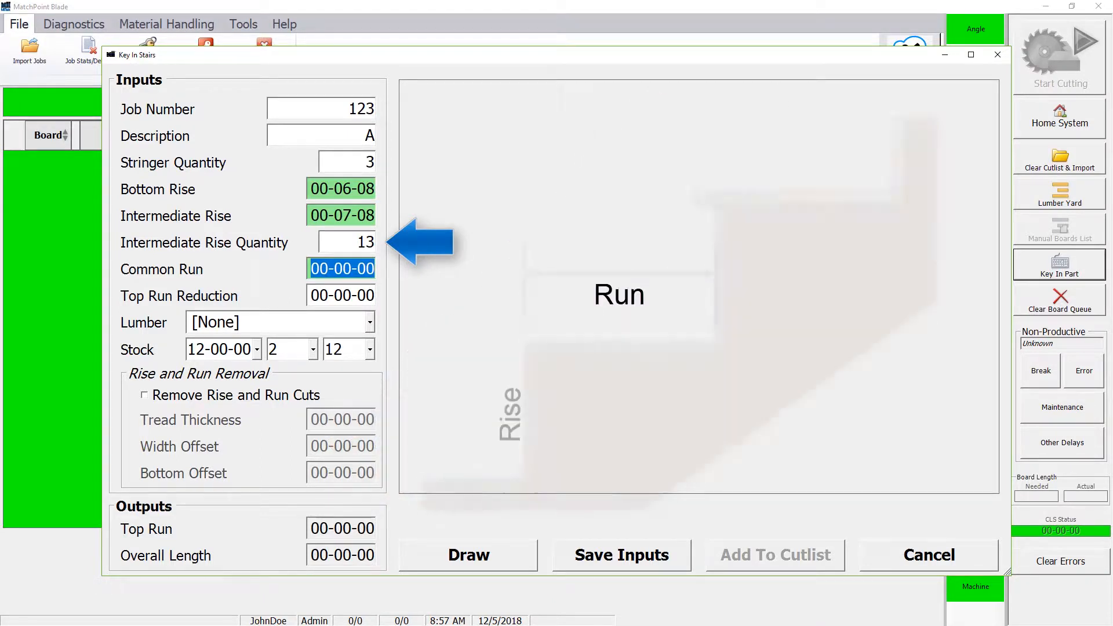
click(467, 555)
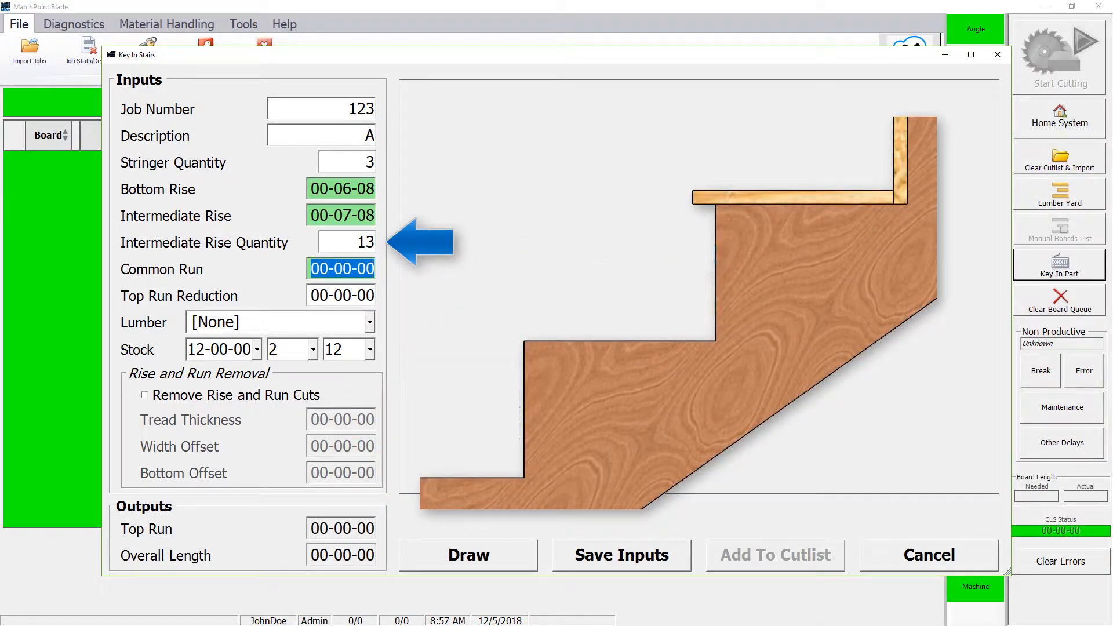
click(340, 267)
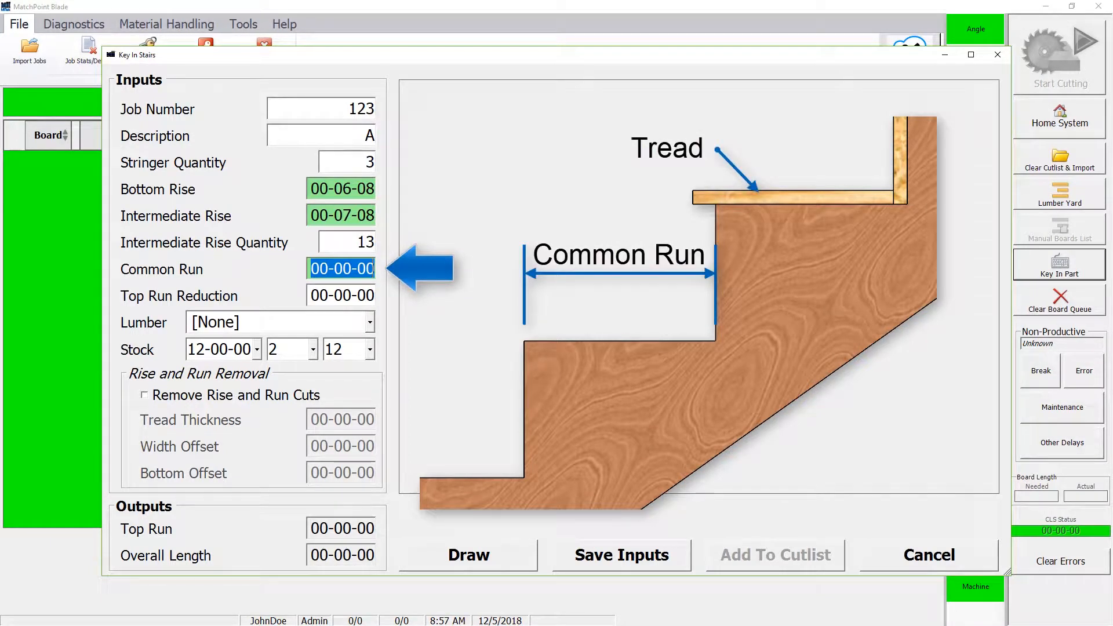
text(0-10-)
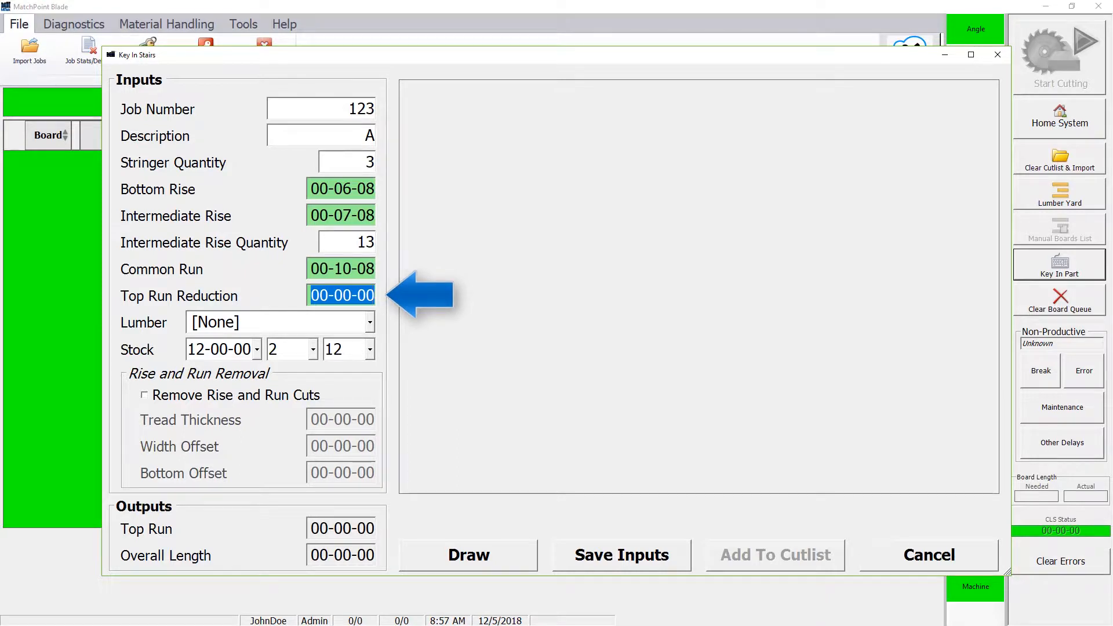
click(467, 554)
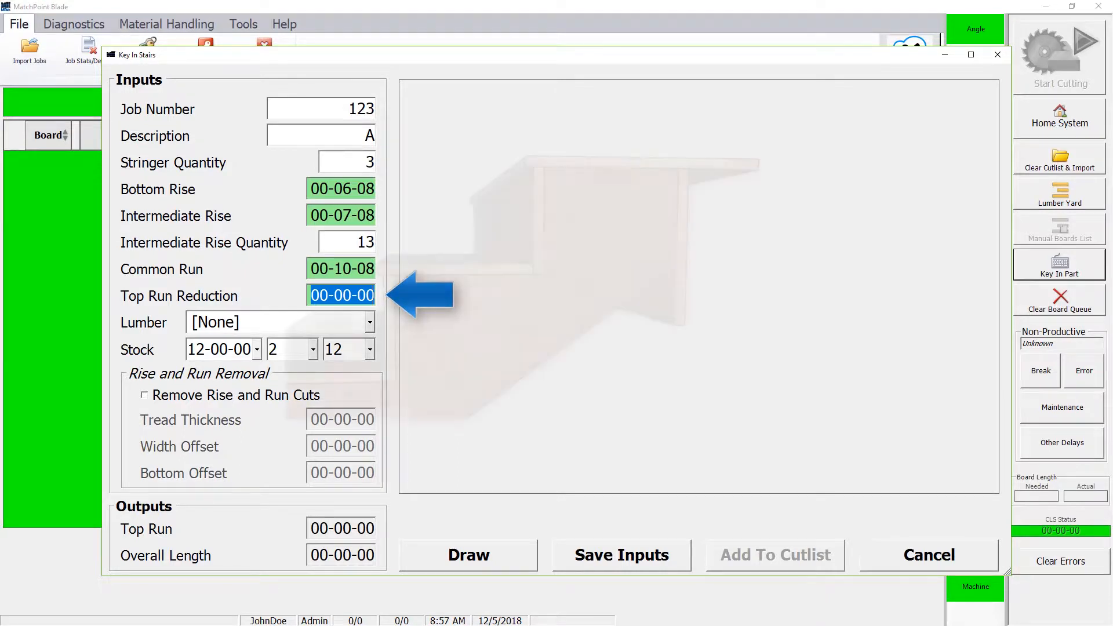
click(467, 554)
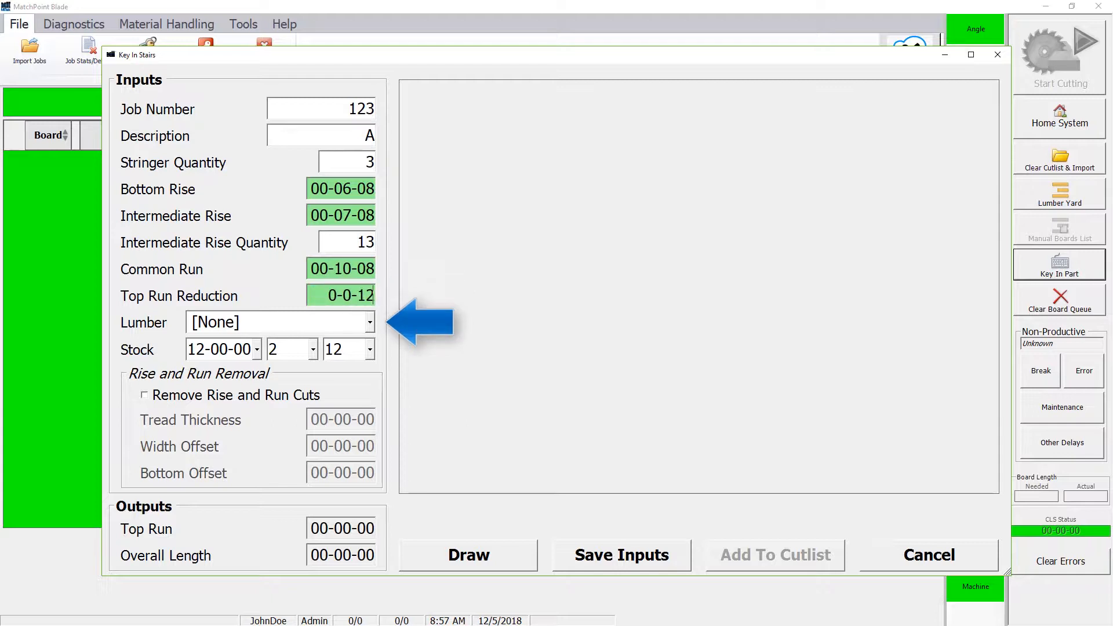
Step: Choose No.2 SPF lumber on 16-00-00 stock and draw the stringer, overall length 14-11-07
click(280, 322)
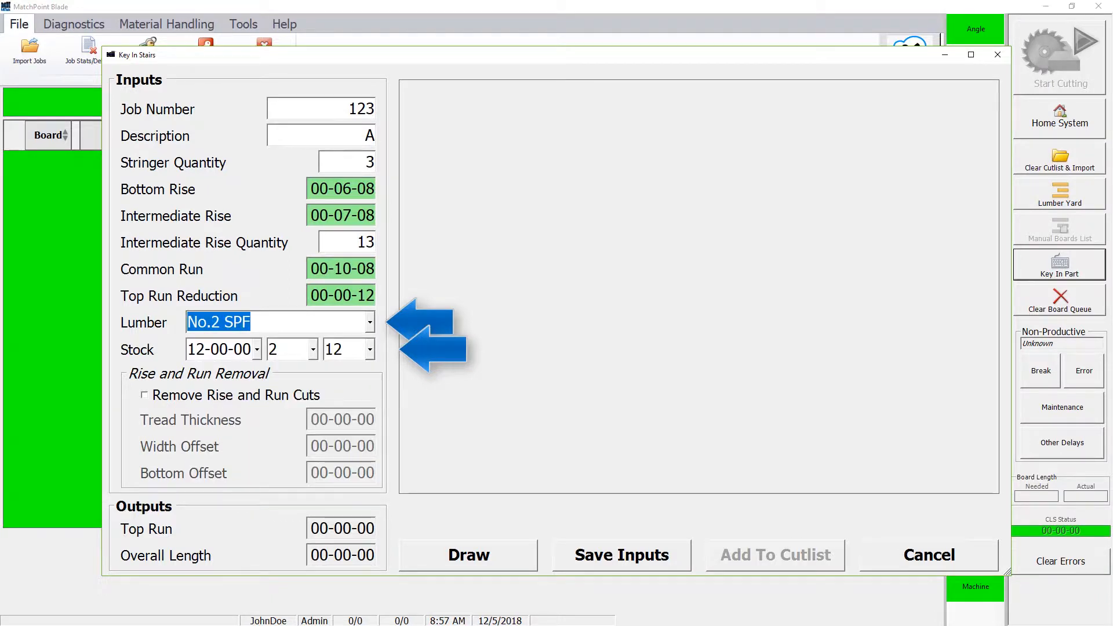
click(467, 554)
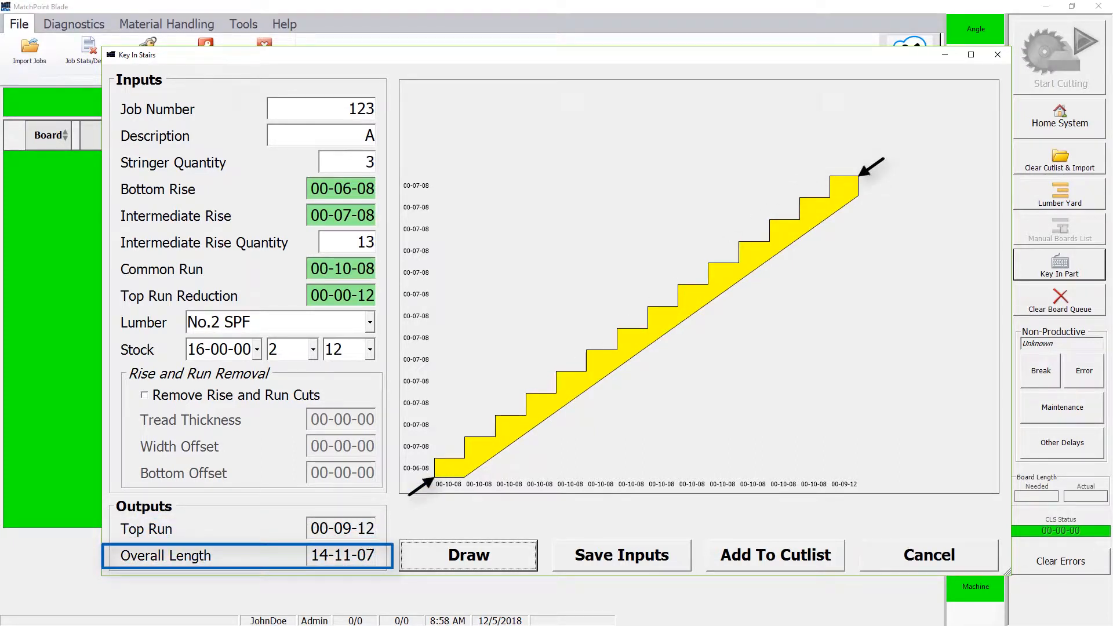
Step: Save the stair inputs and add the three 123-A stringers to the cut list
click(467, 554)
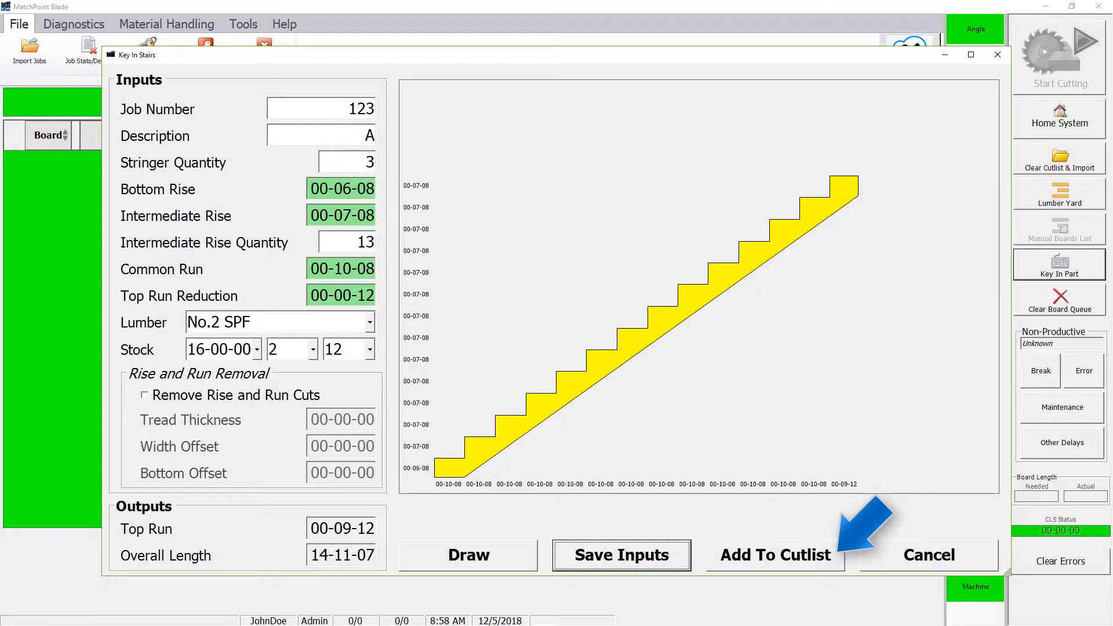
click(774, 555)
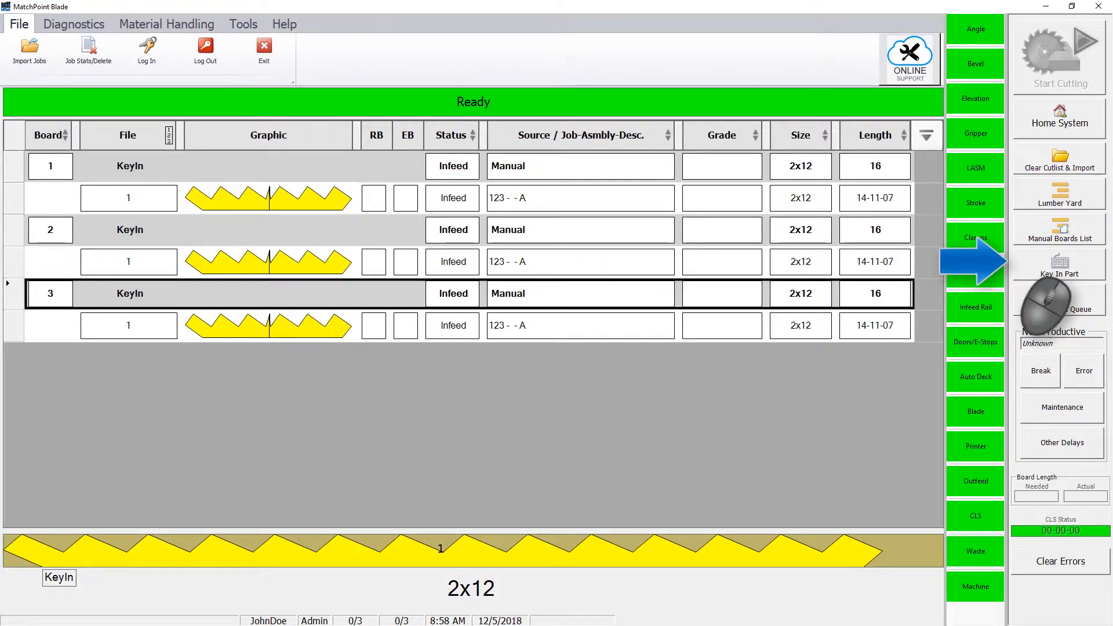
Step: Key in another stair part for job 123 with description B and two stringers
click(1060, 274)
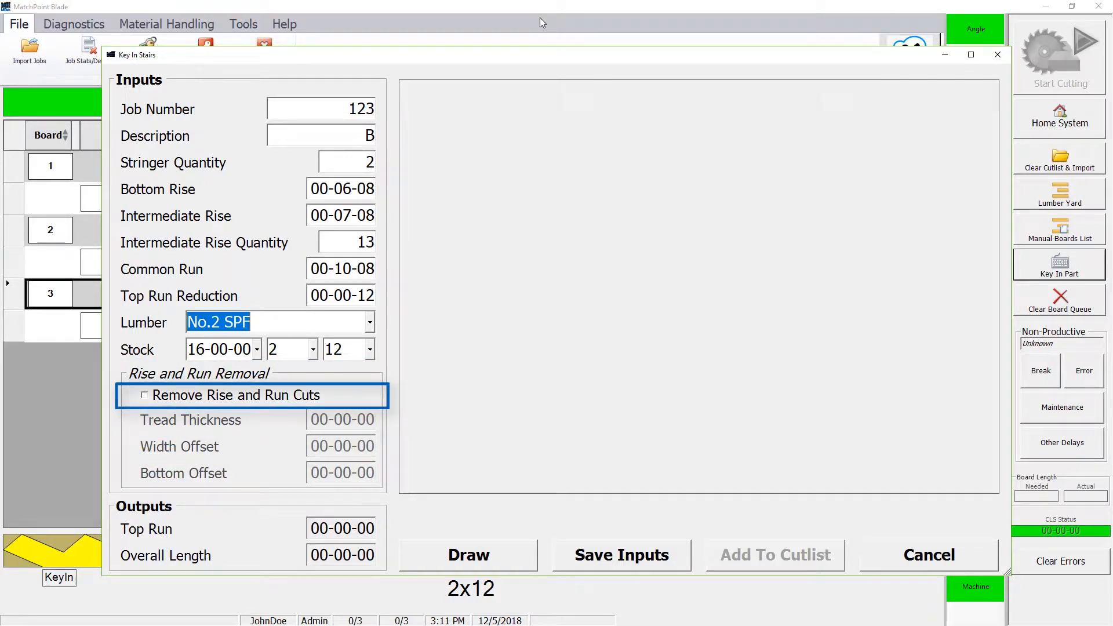
Step: Enable Remove Rise and Run Cuts with tread thickness 0-0-12
click(143, 396)
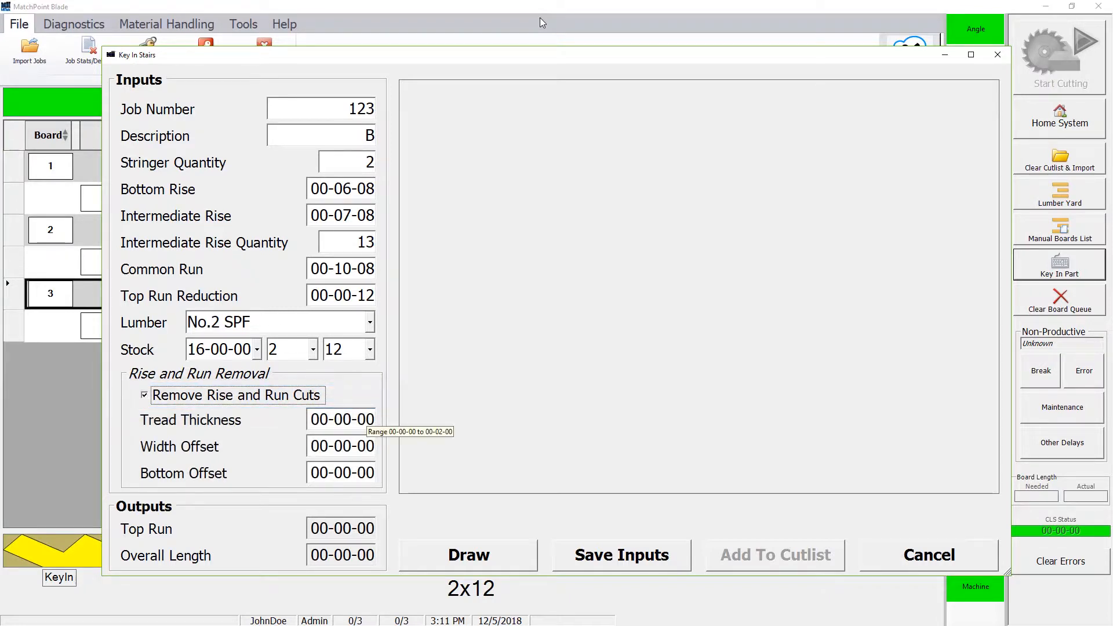
click(341, 420)
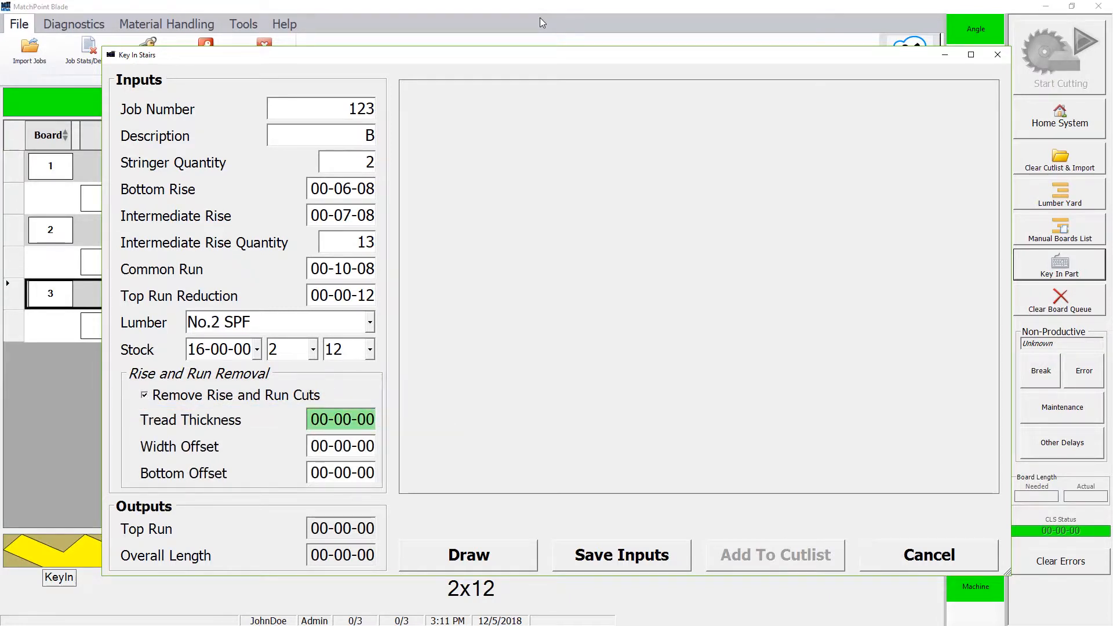
click(467, 554)
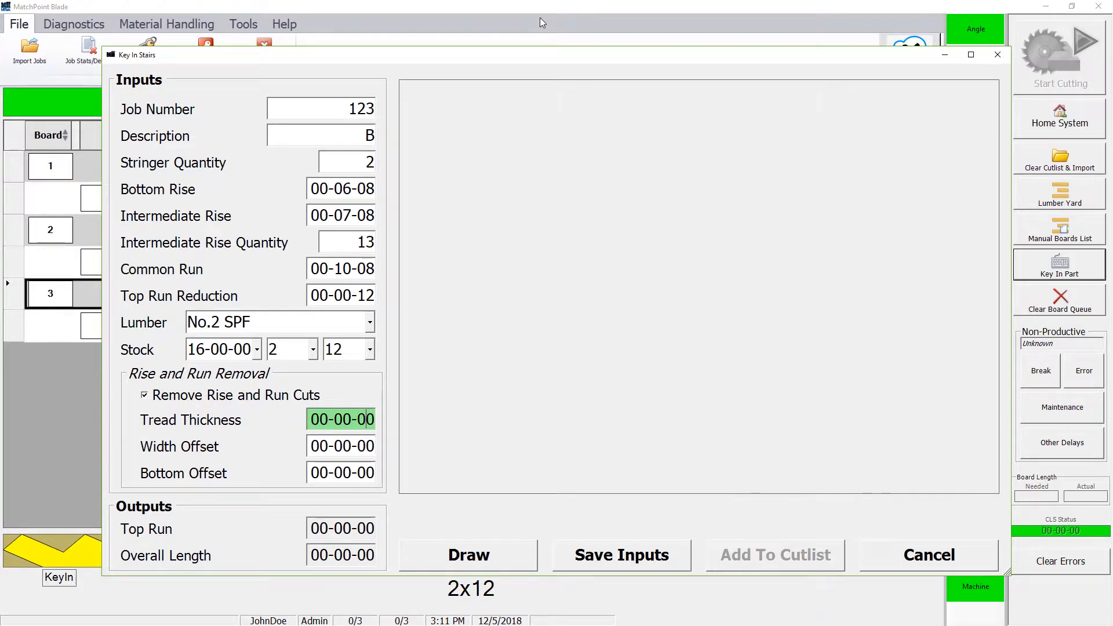
click(345, 162)
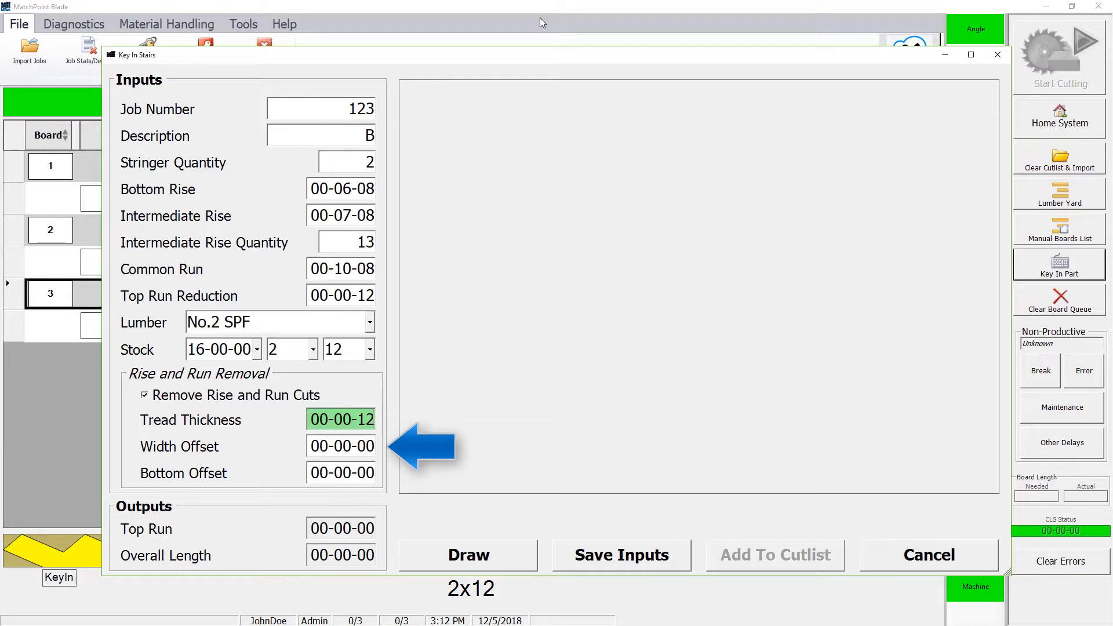
Step: Set width offset 0-2-0 and bottom offset 0-3-0 for the 123-B stringer
click(467, 554)
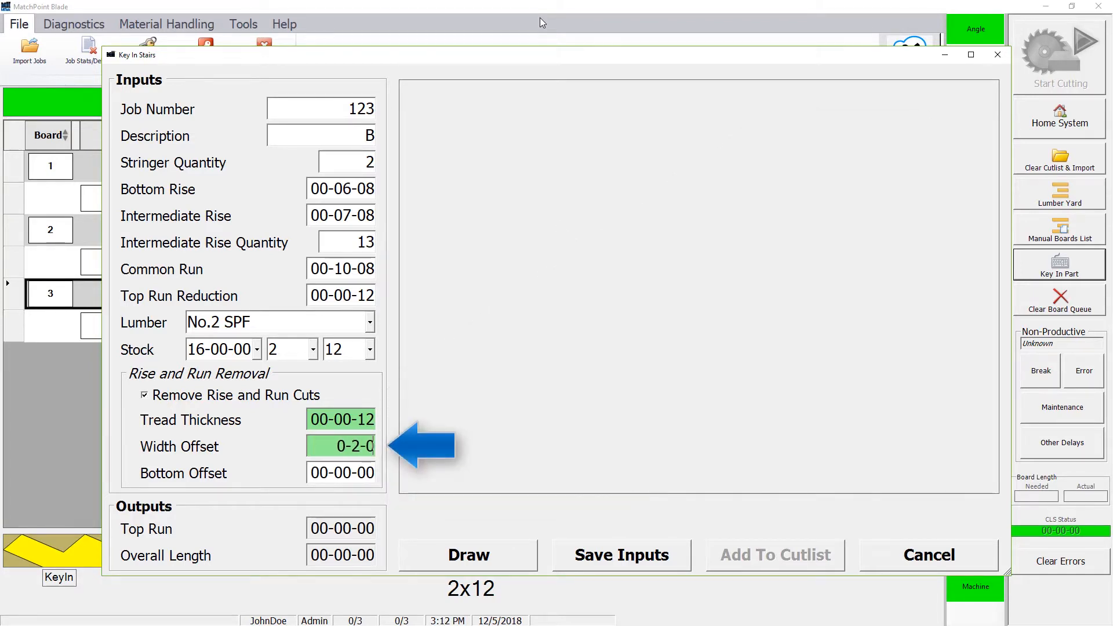
key(Tab)
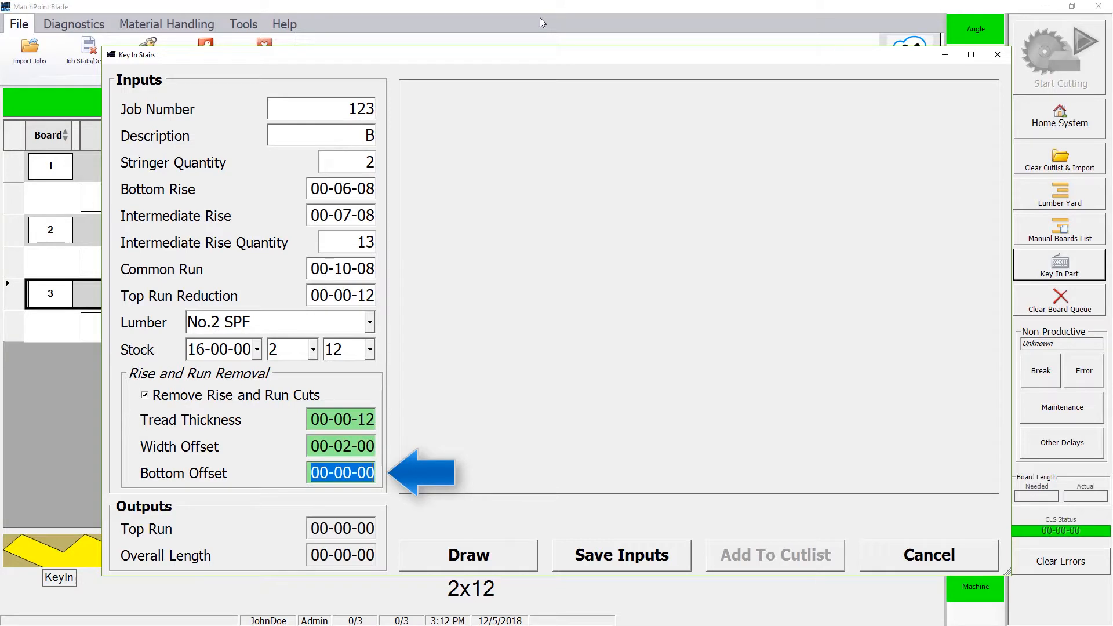
click(468, 556)
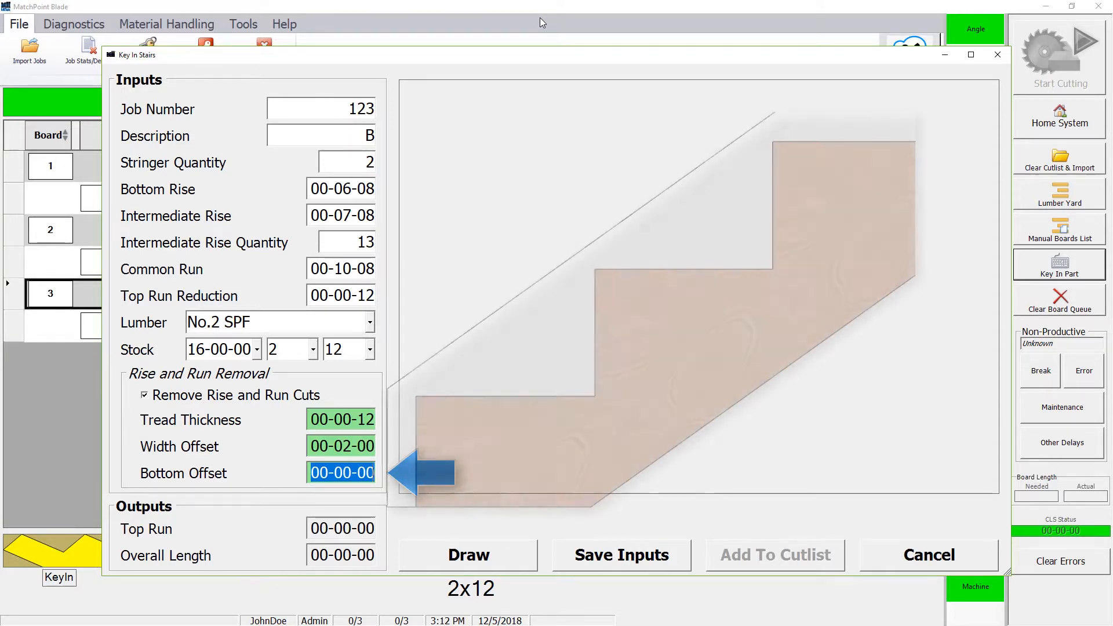
click(467, 554)
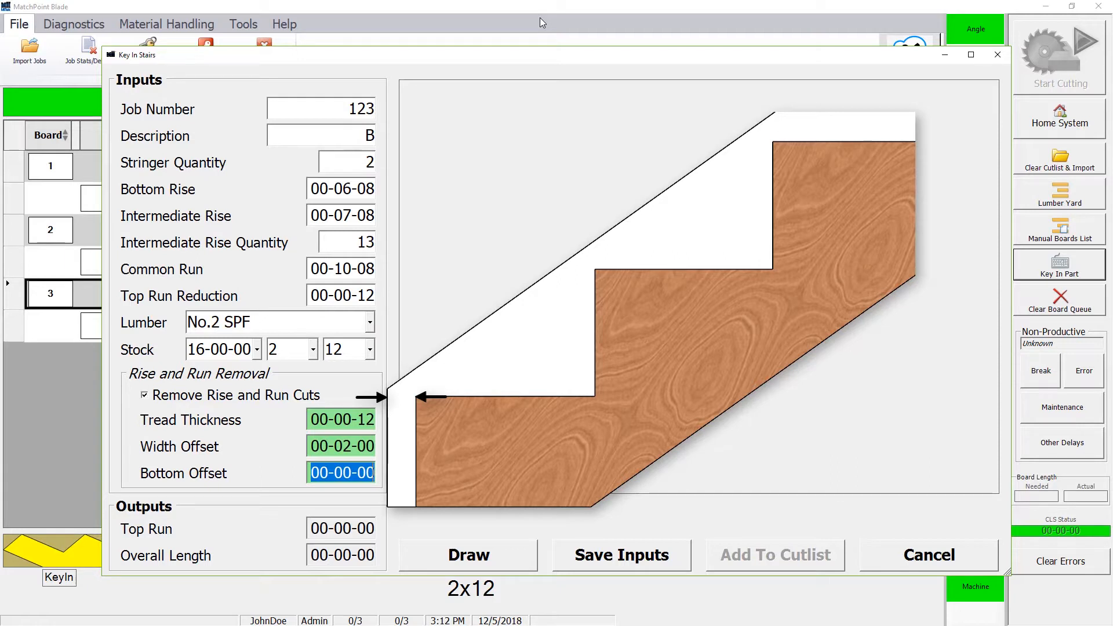
text(0-3-0)
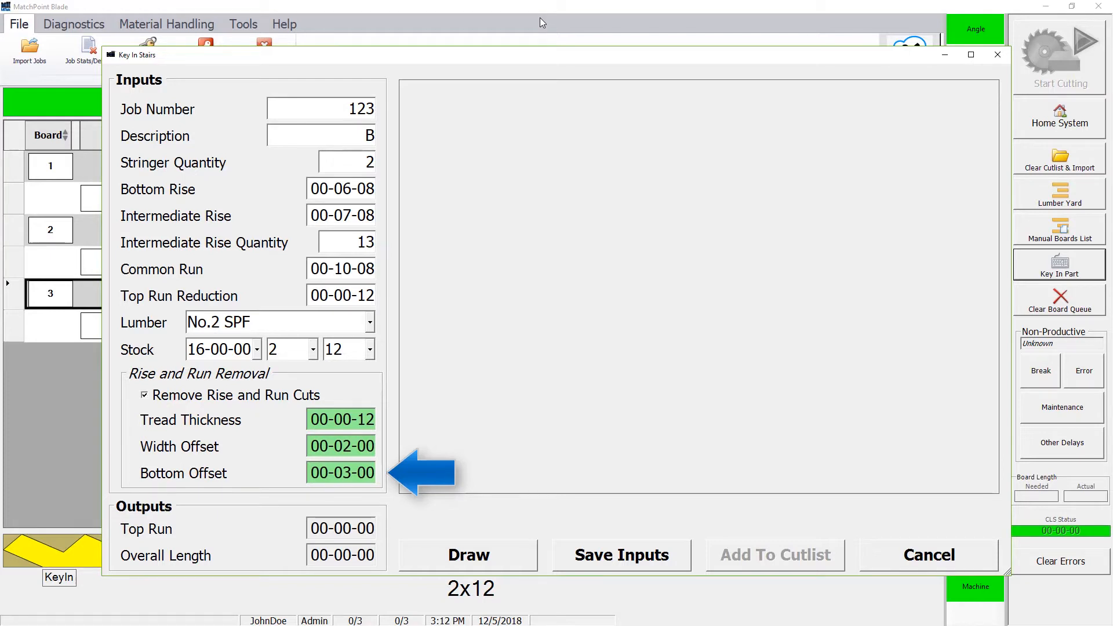
click(467, 555)
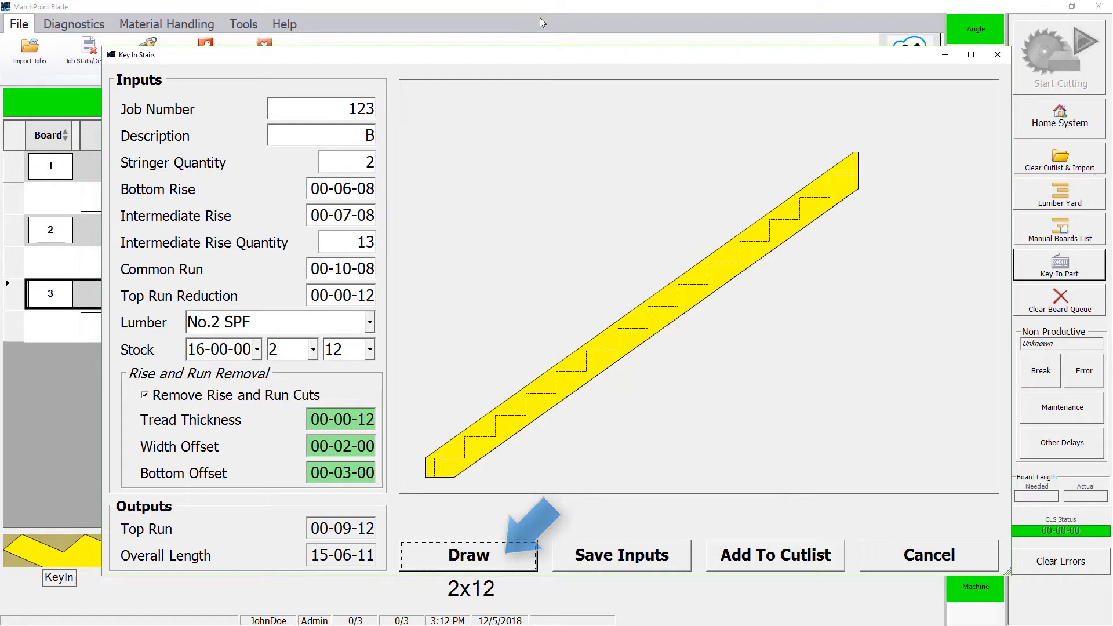
Step: Draw the 123-B stringer, overall length 15-06-11, and add both stringers to the cut list
click(467, 556)
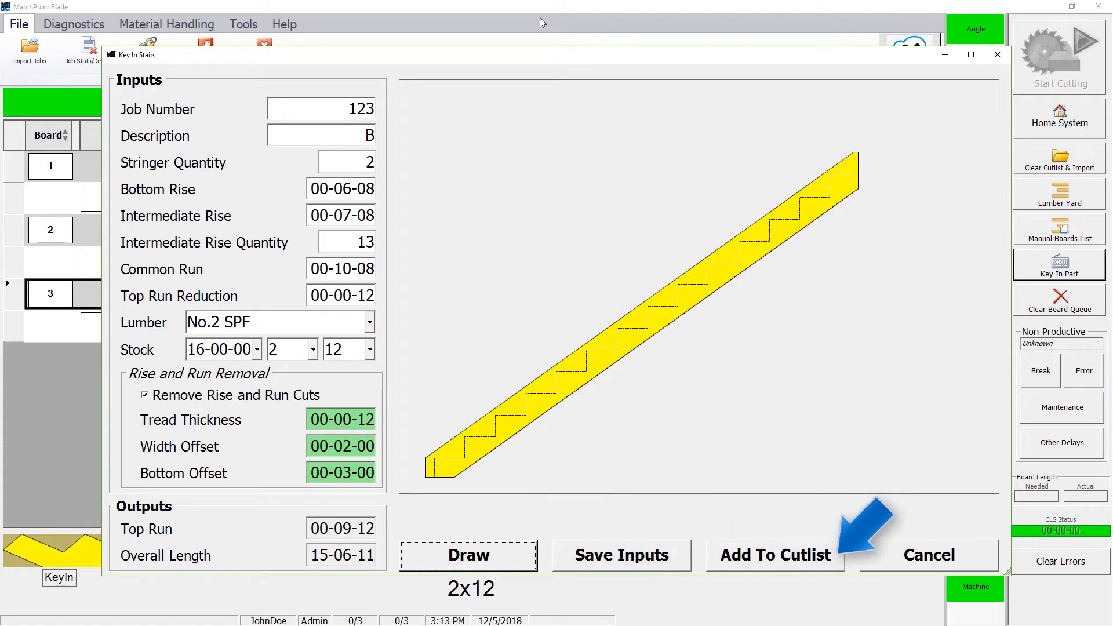
click(776, 555)
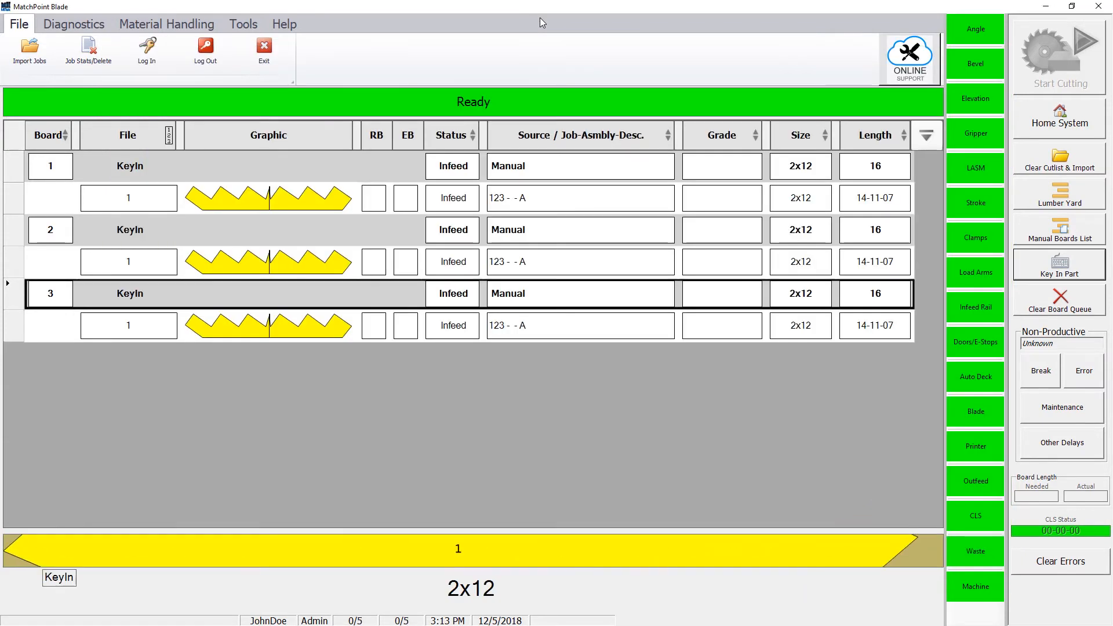